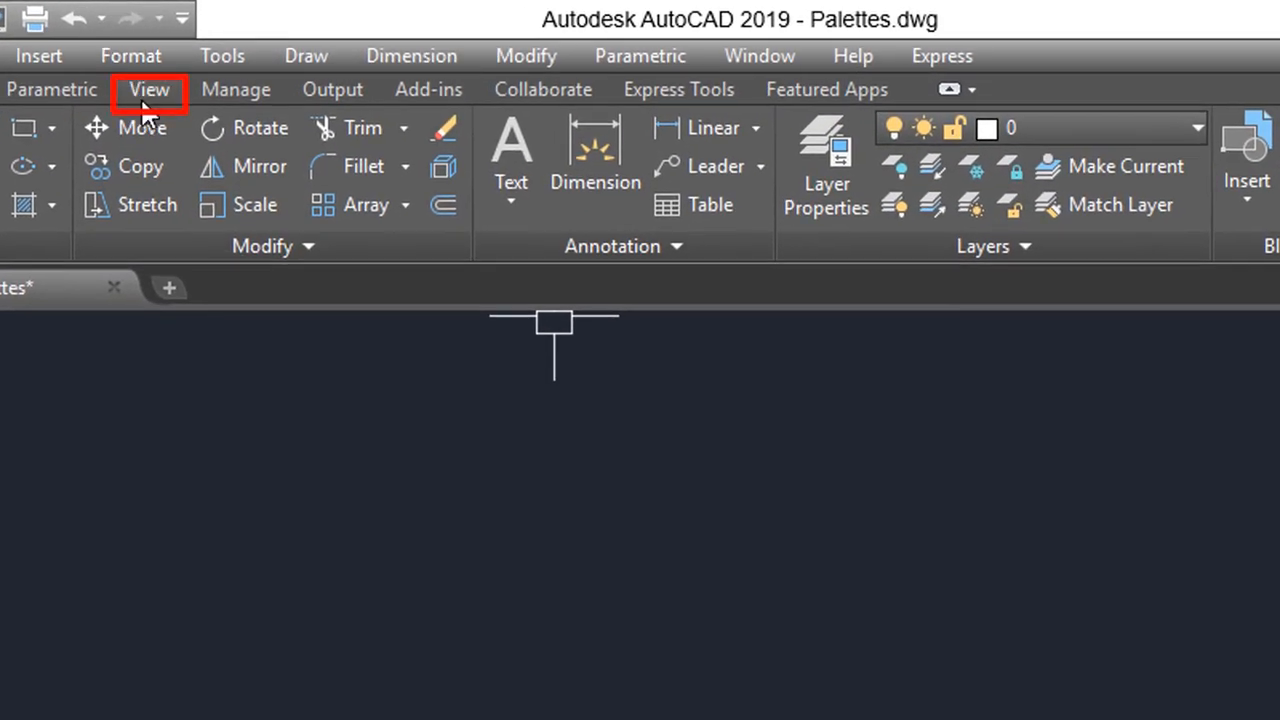
Open the Properties palette from the View tab's Palettes panel, then close it again
click(148, 89)
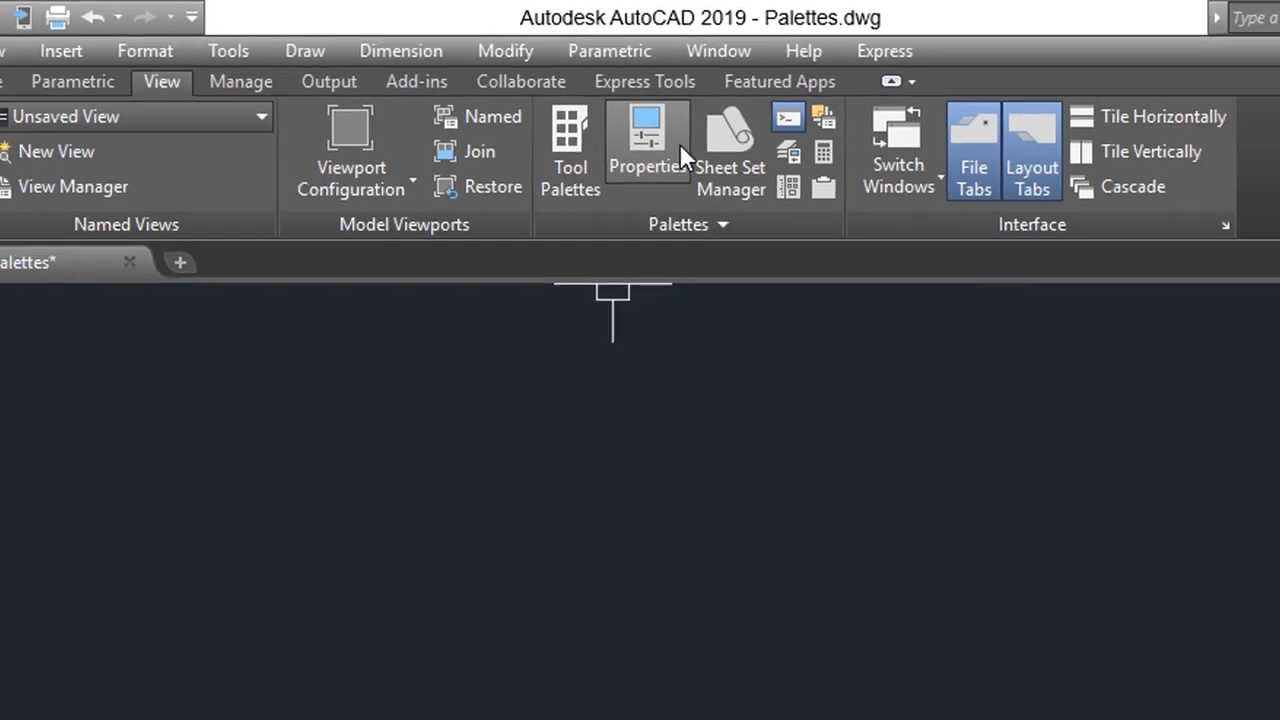
click(647, 140)
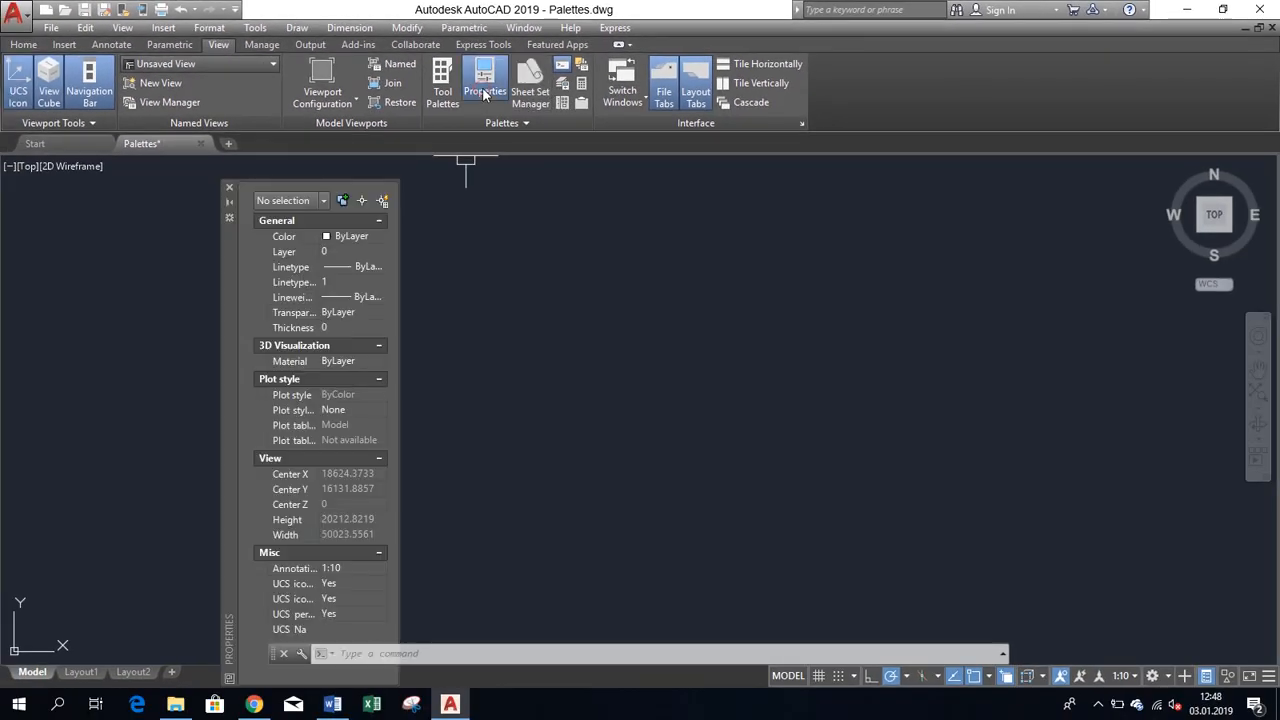
click(484, 82)
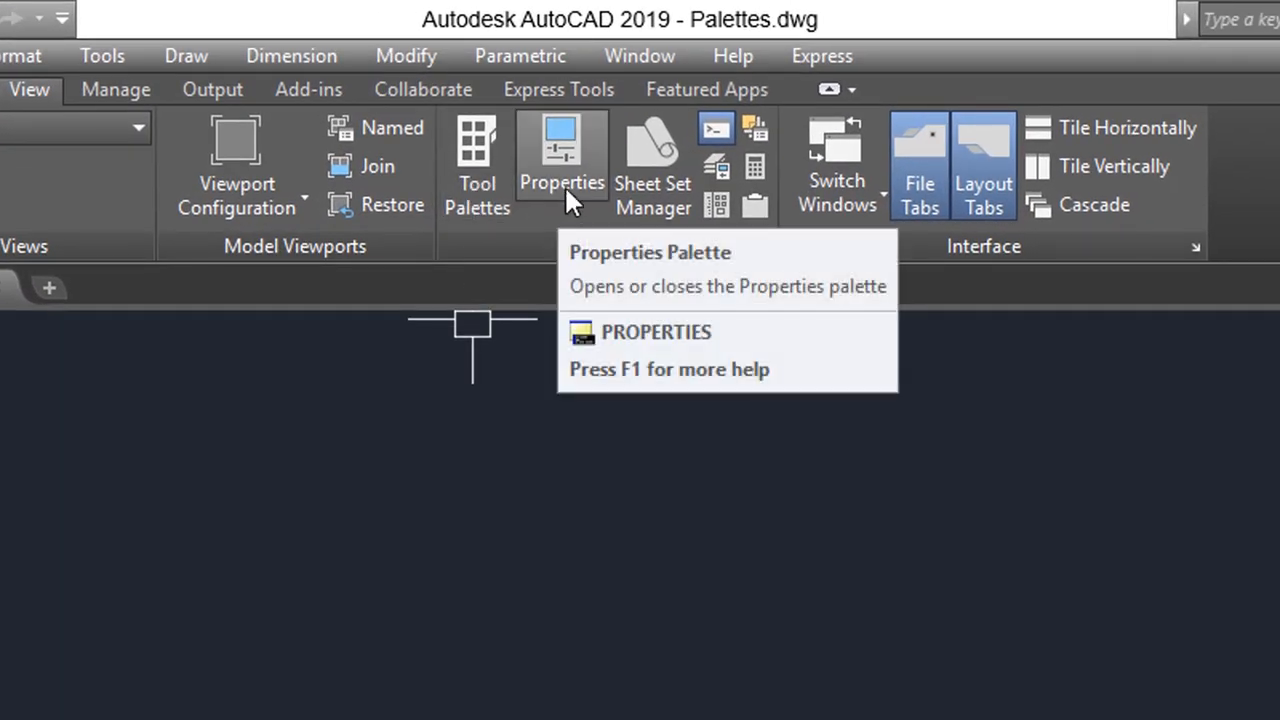
mouse_move(670, 160)
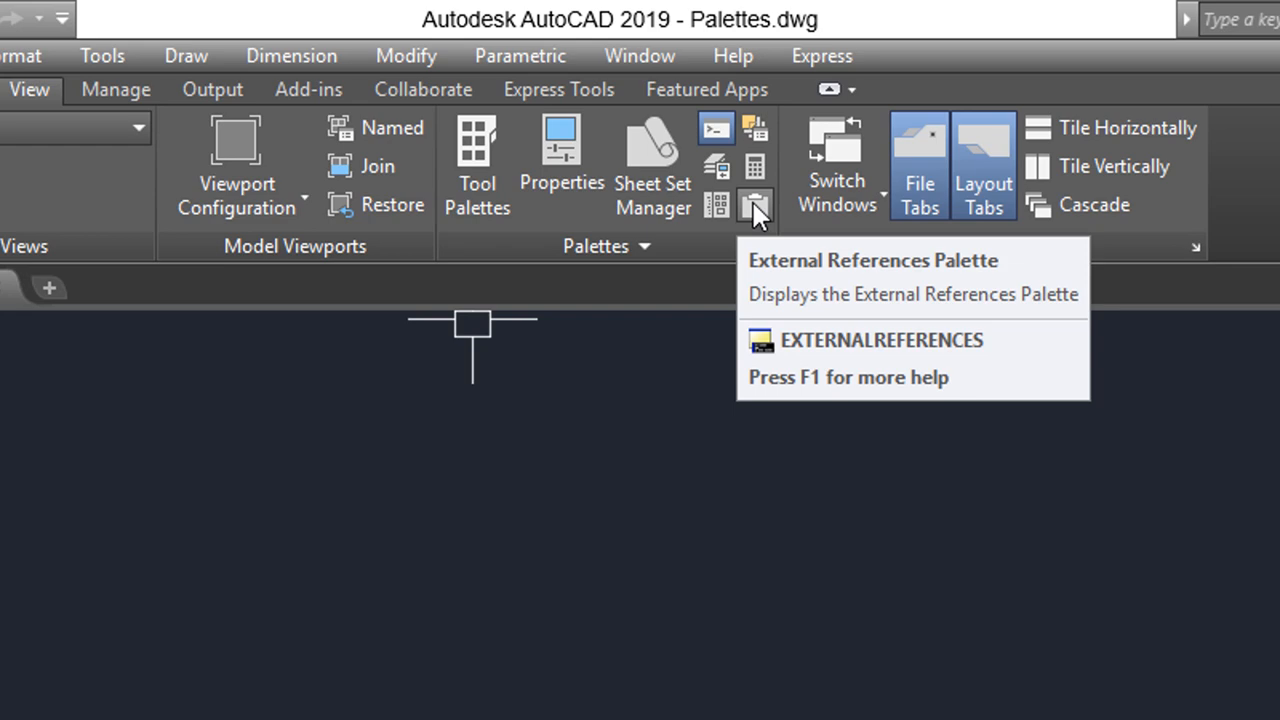
mouse_move(755, 127)
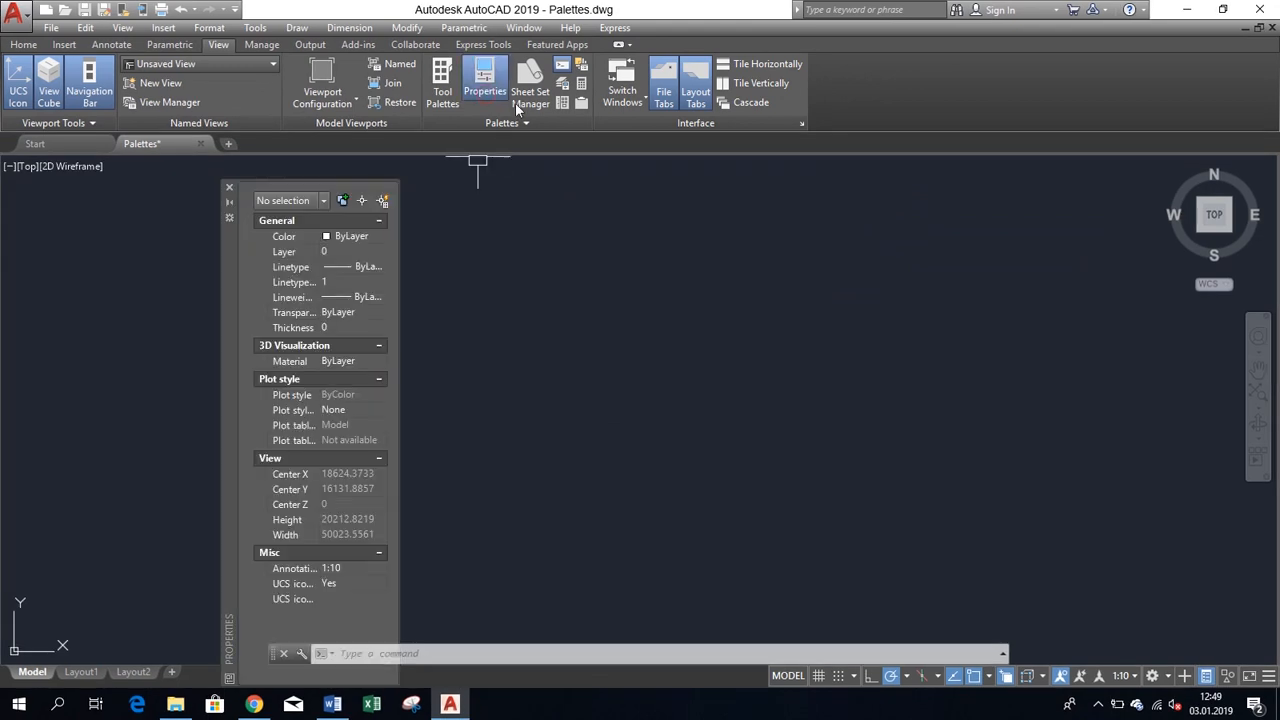
Open the Sheet Set Manager and QuickCalc palettes
click(530, 85)
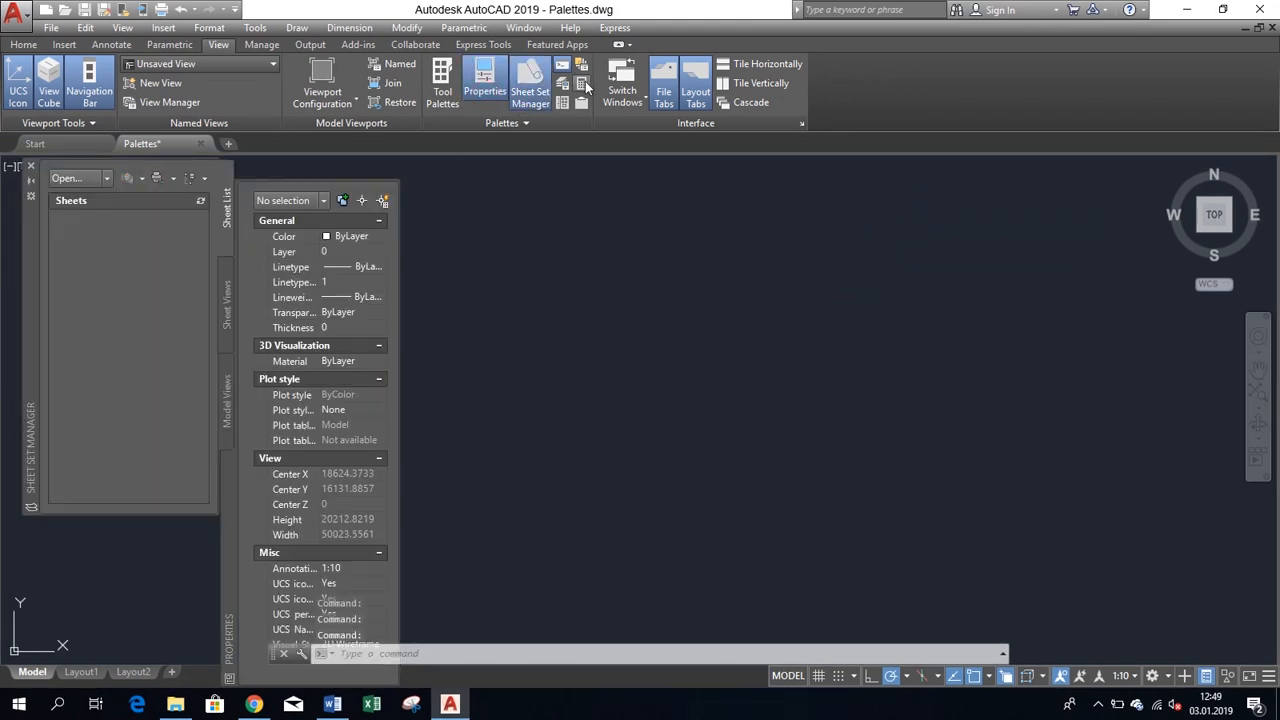
click(582, 82)
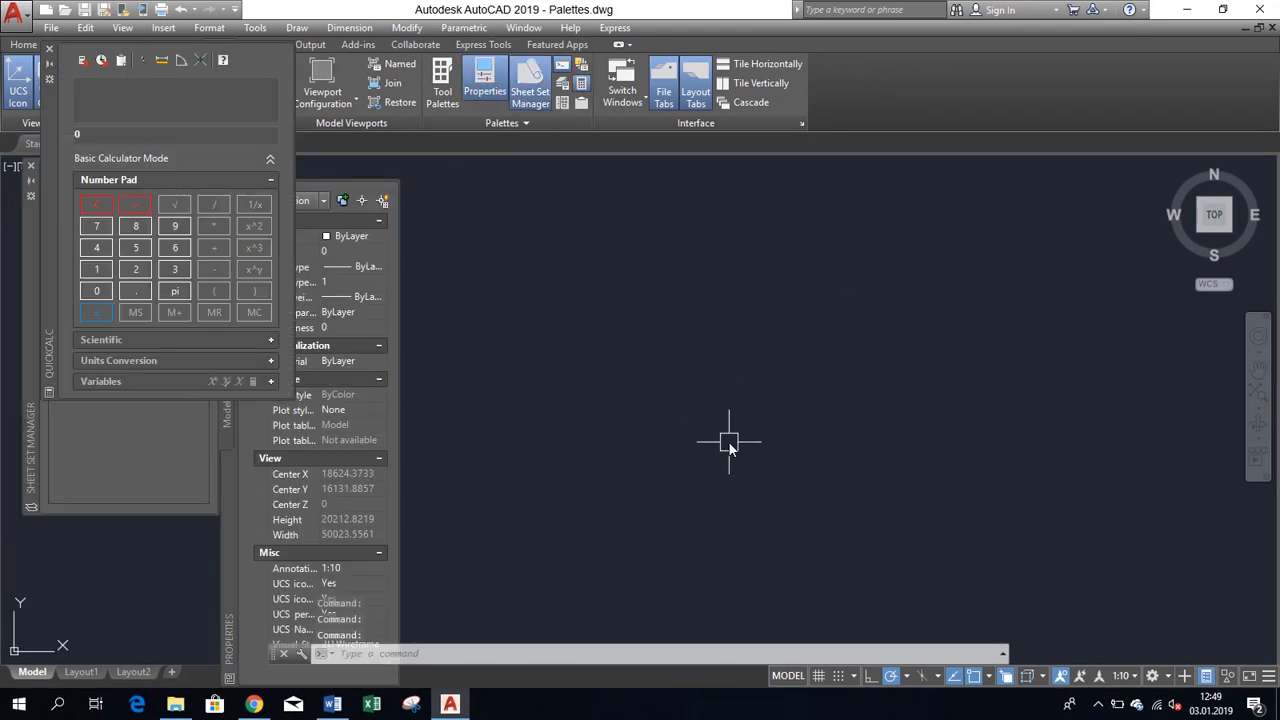
mouse_move(620, 388)
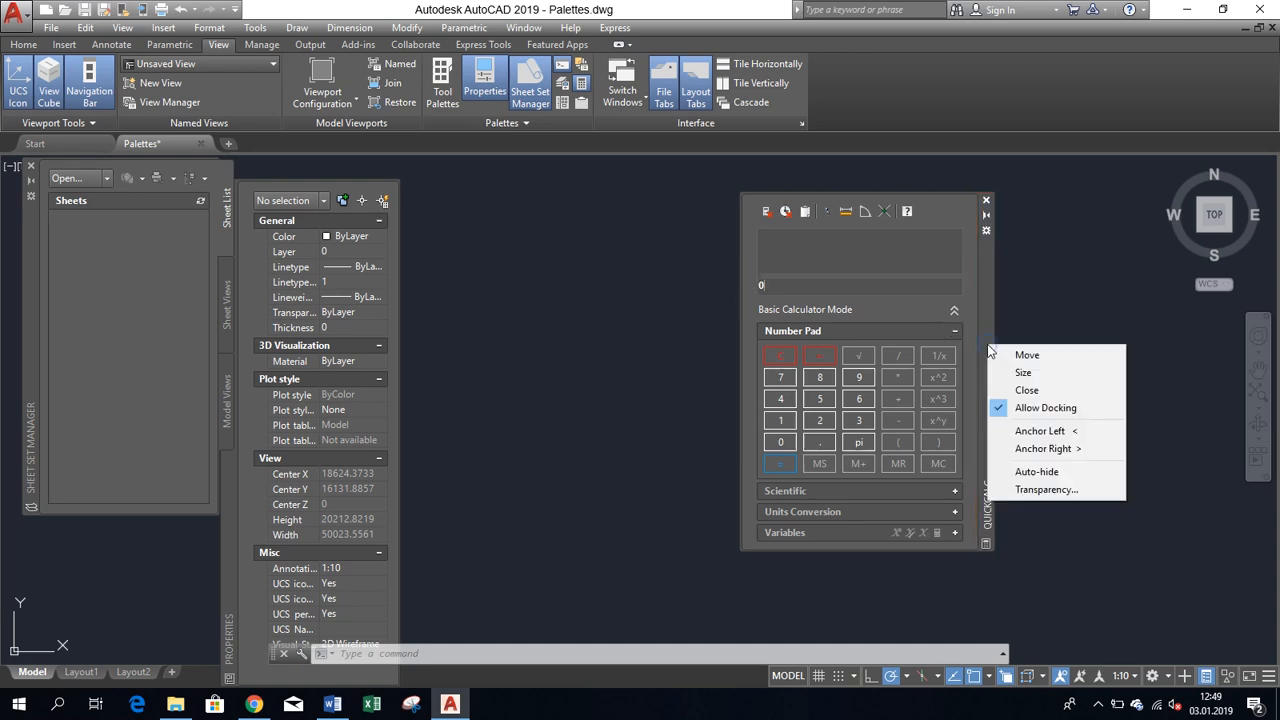
mouse_move(1047, 489)
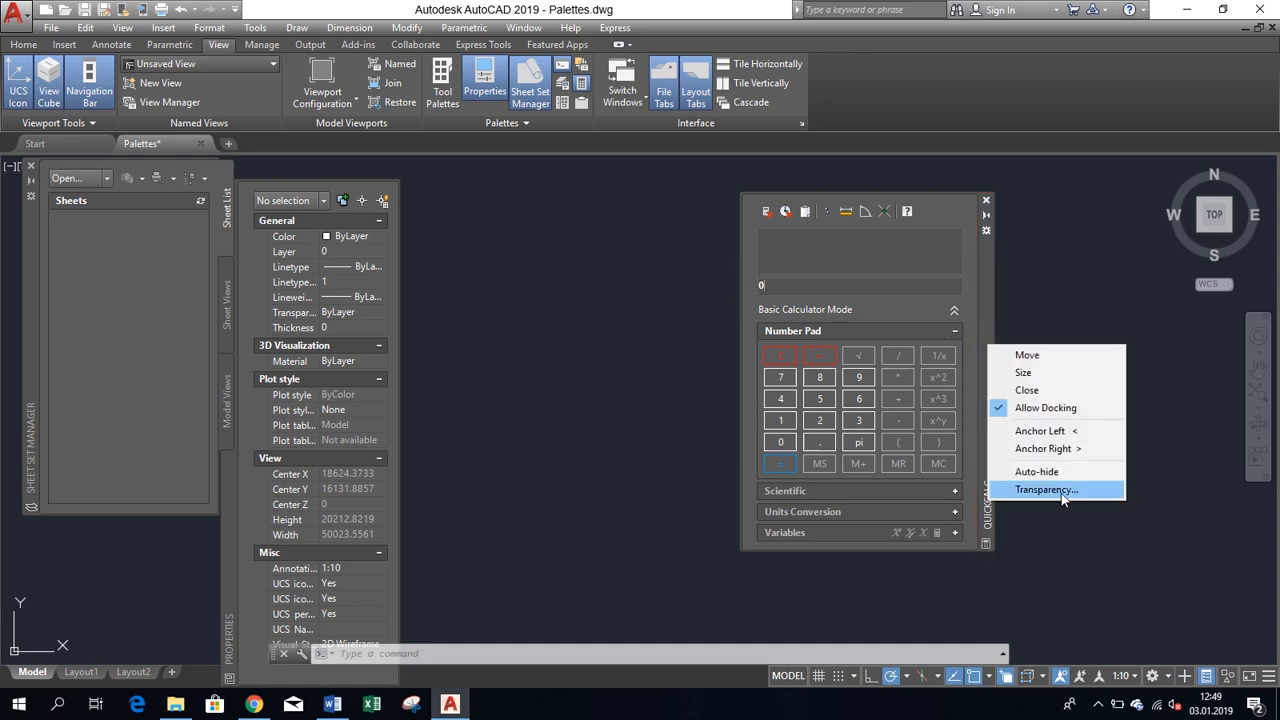
click(1047, 489)
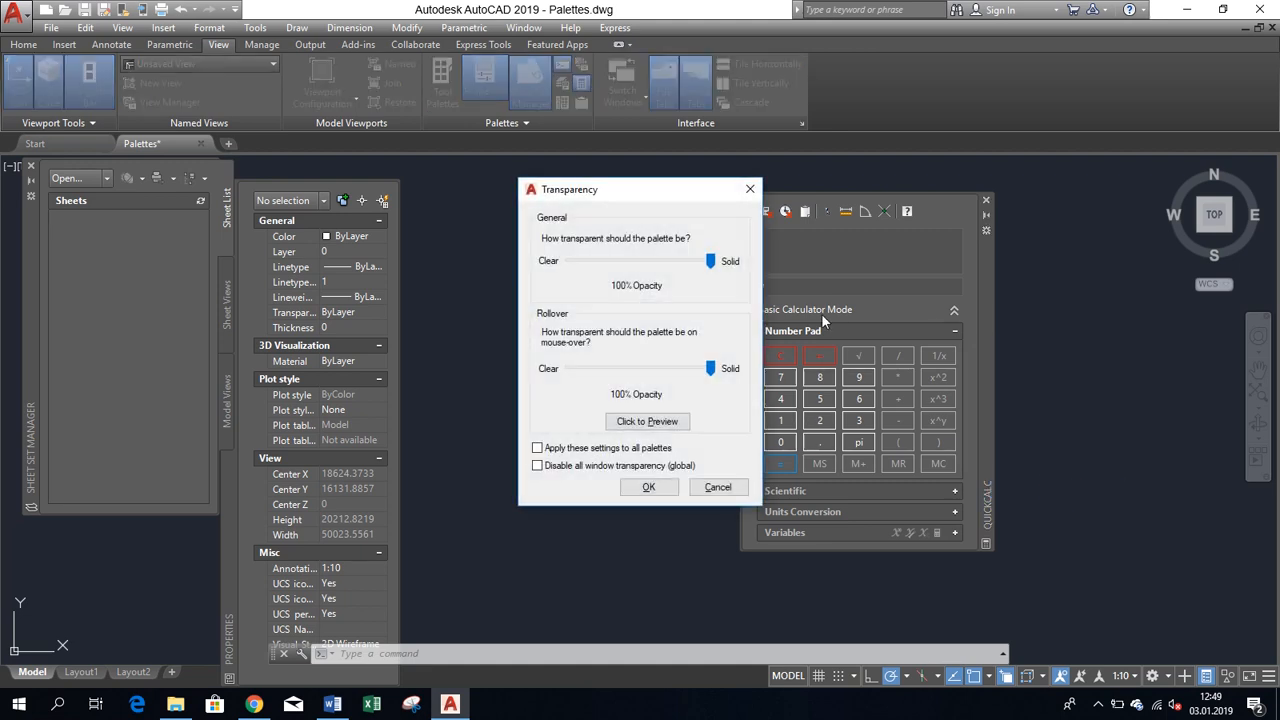
drag(710, 261, 660, 261)
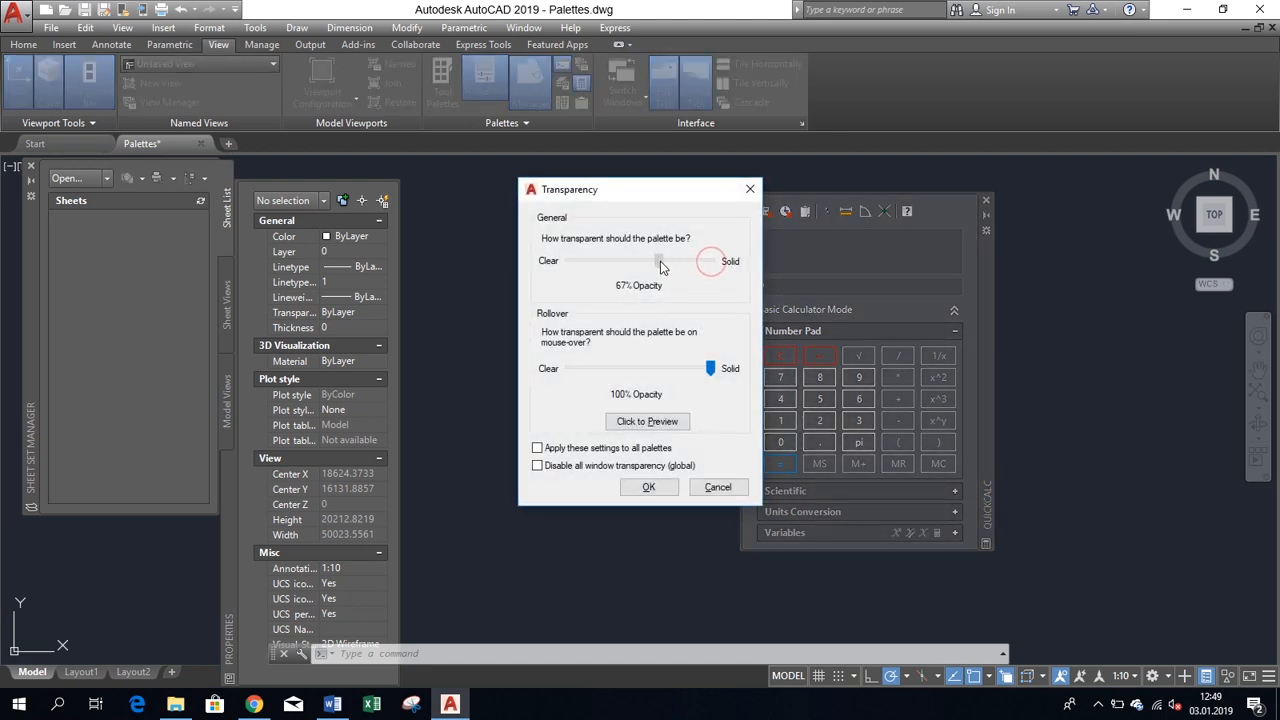
drag(710, 368, 690, 368)
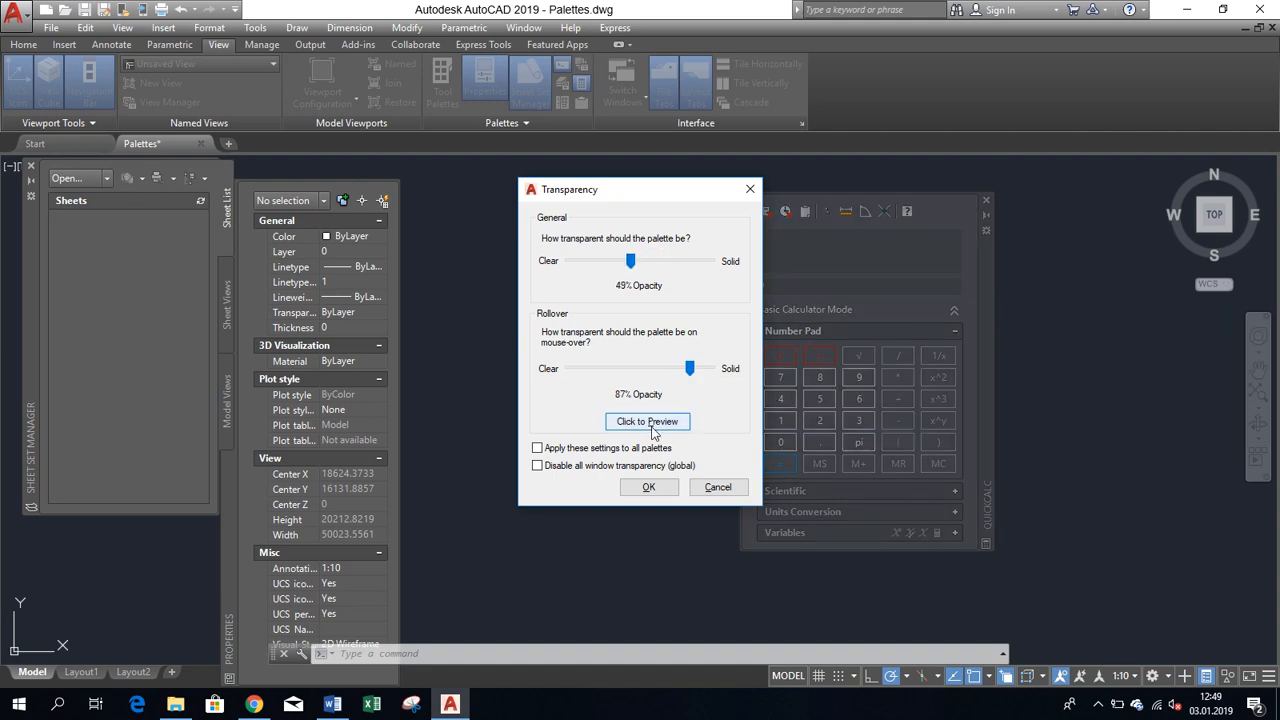
drag(690, 367, 662, 367)
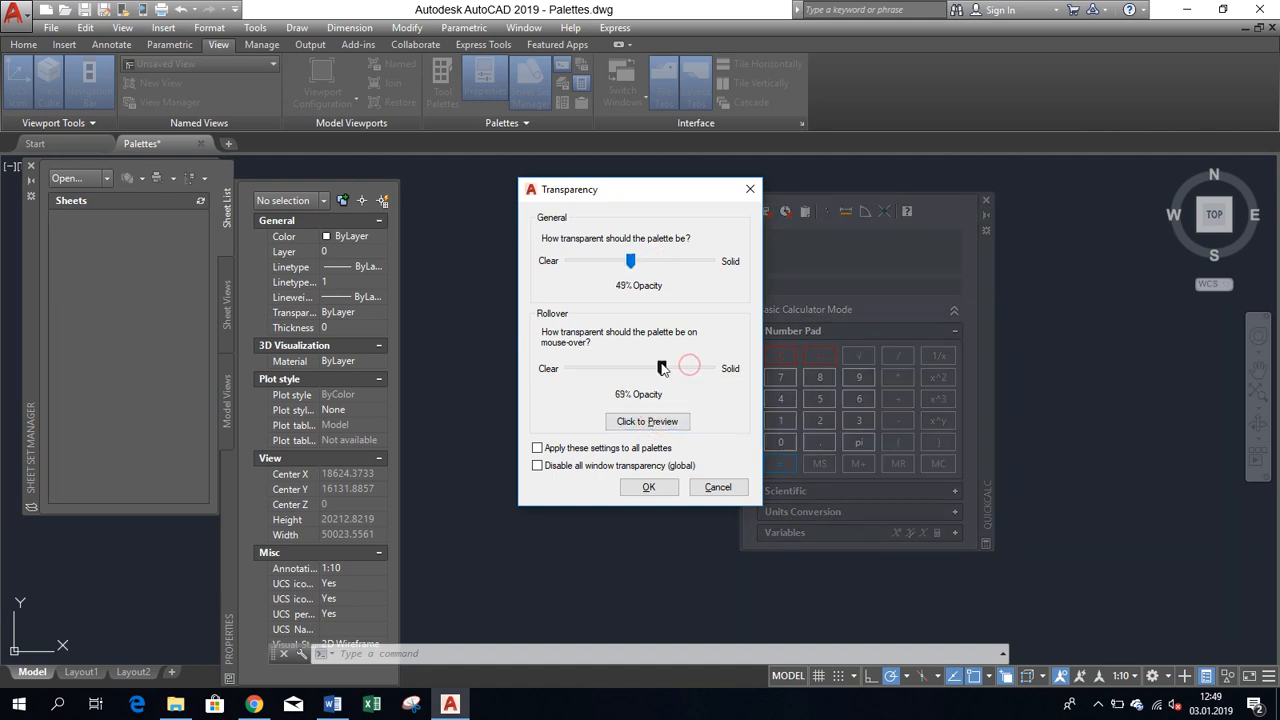
click(647, 421)
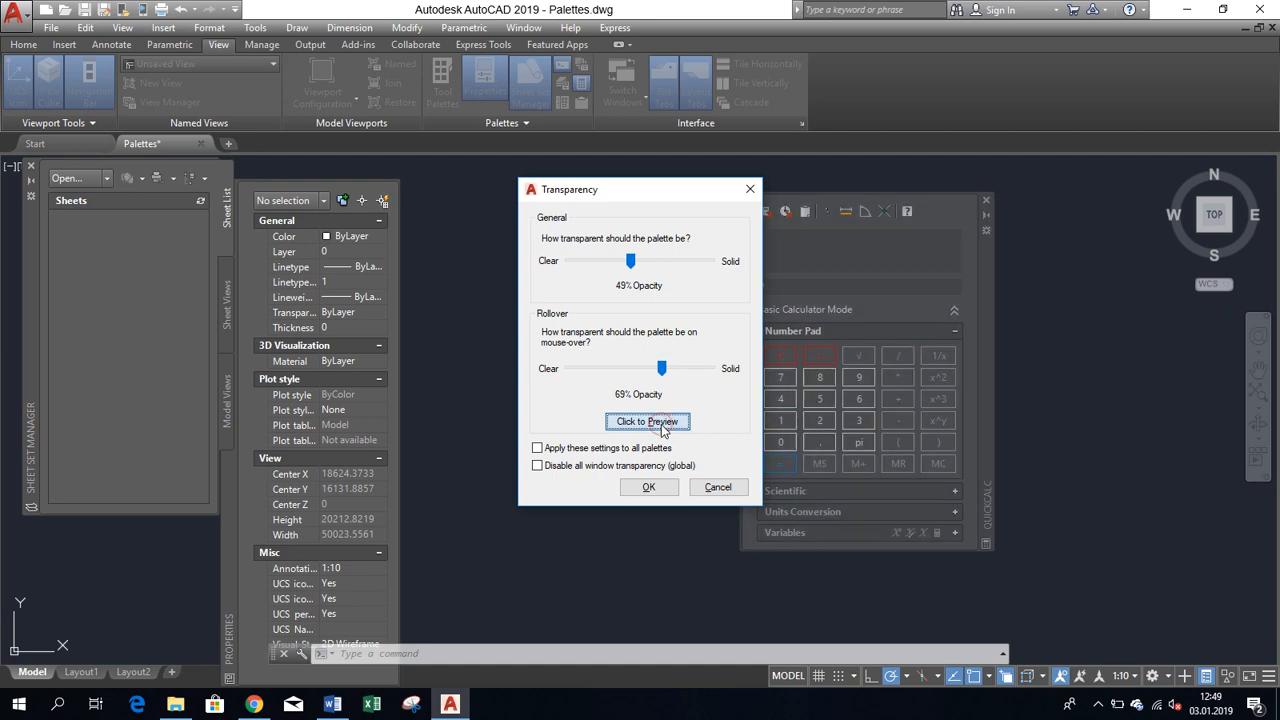
click(537, 447)
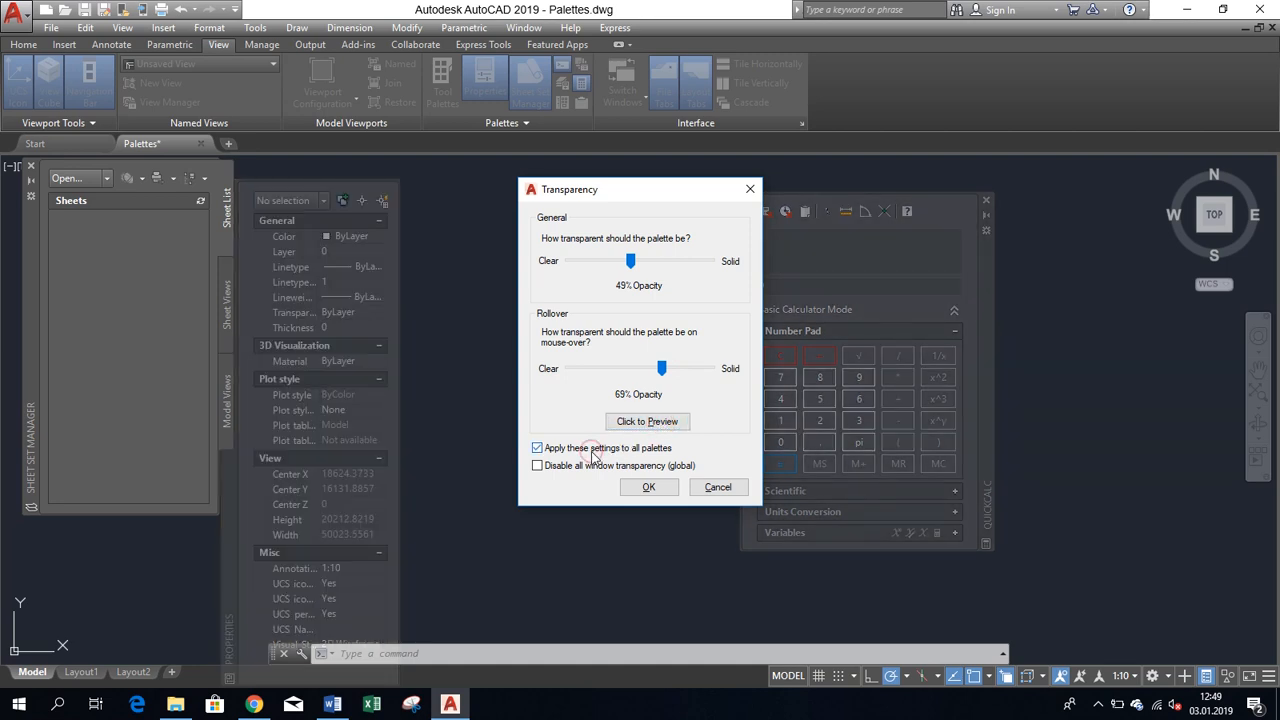
click(537, 447)
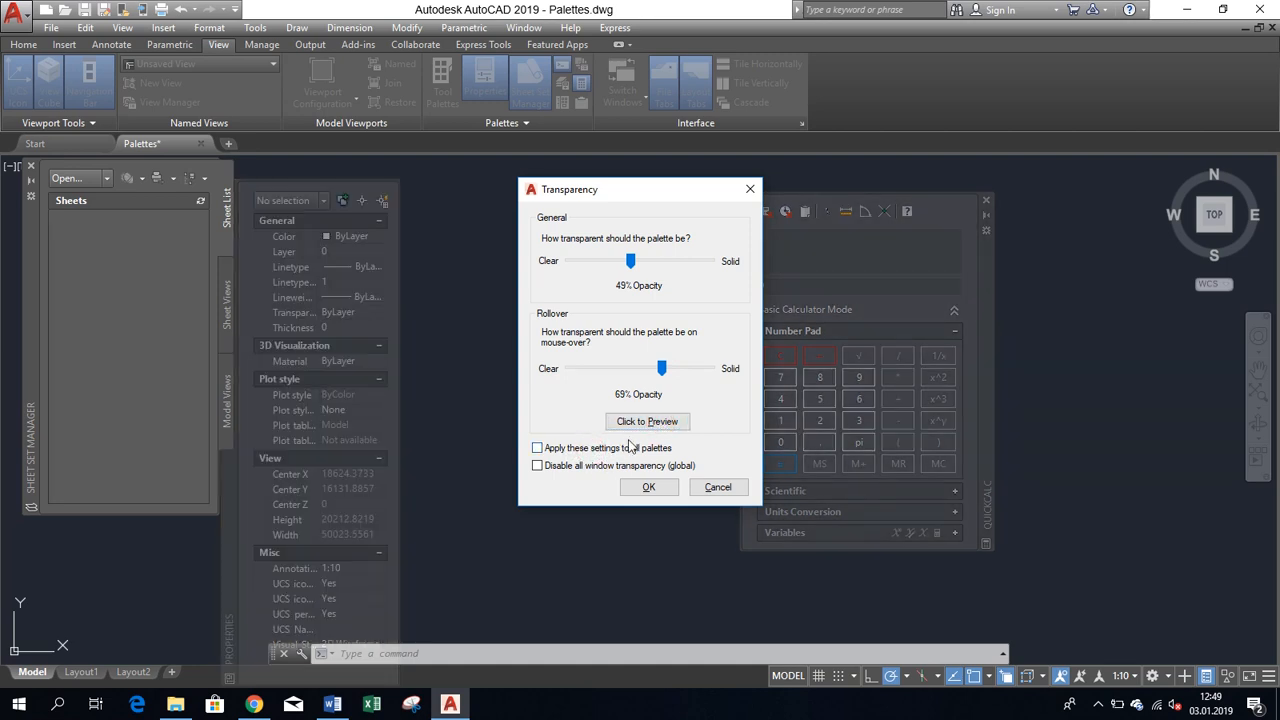
click(648, 487)
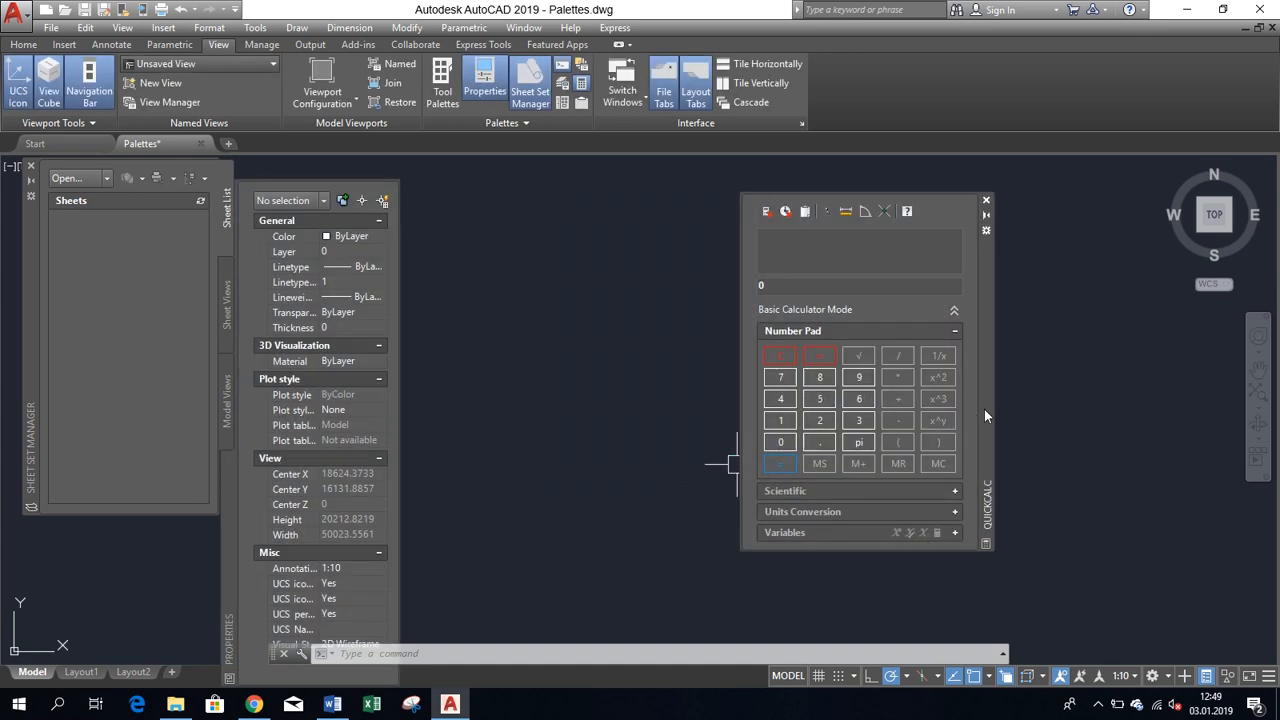
Anchor the QuickCalc palette to the right side using its title-bar menu
right_click(985, 415)
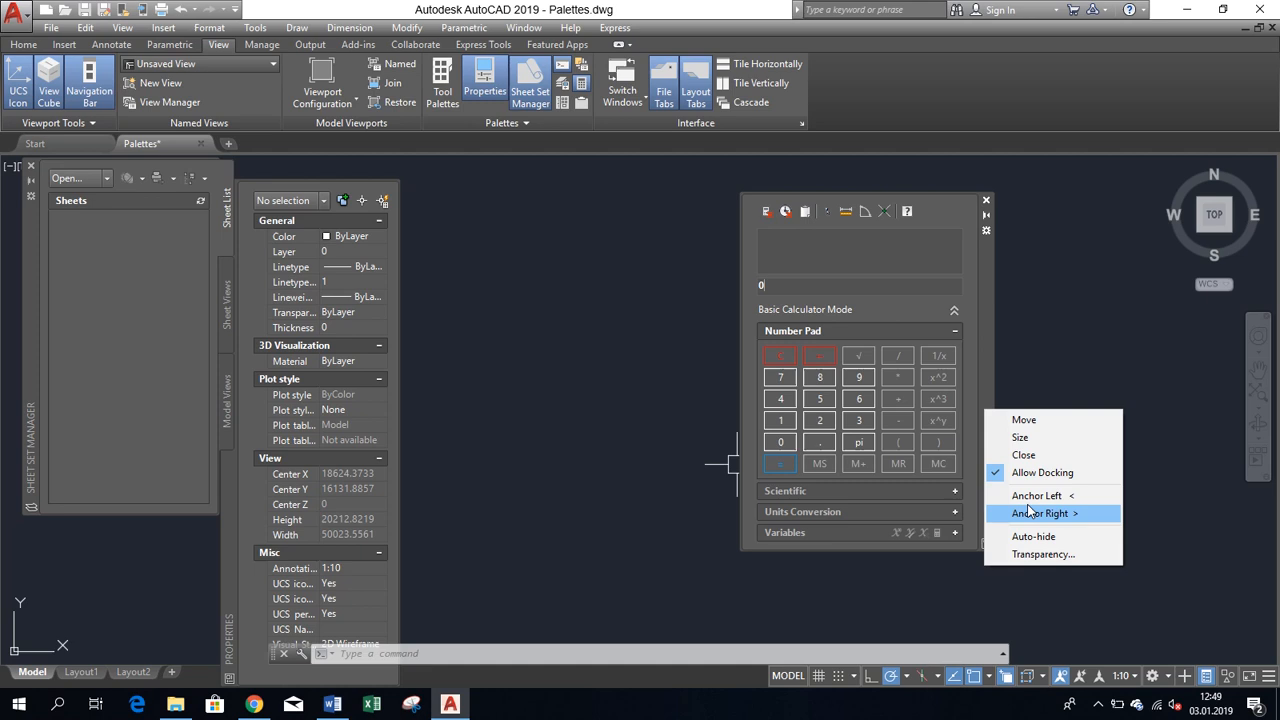
click(1040, 513)
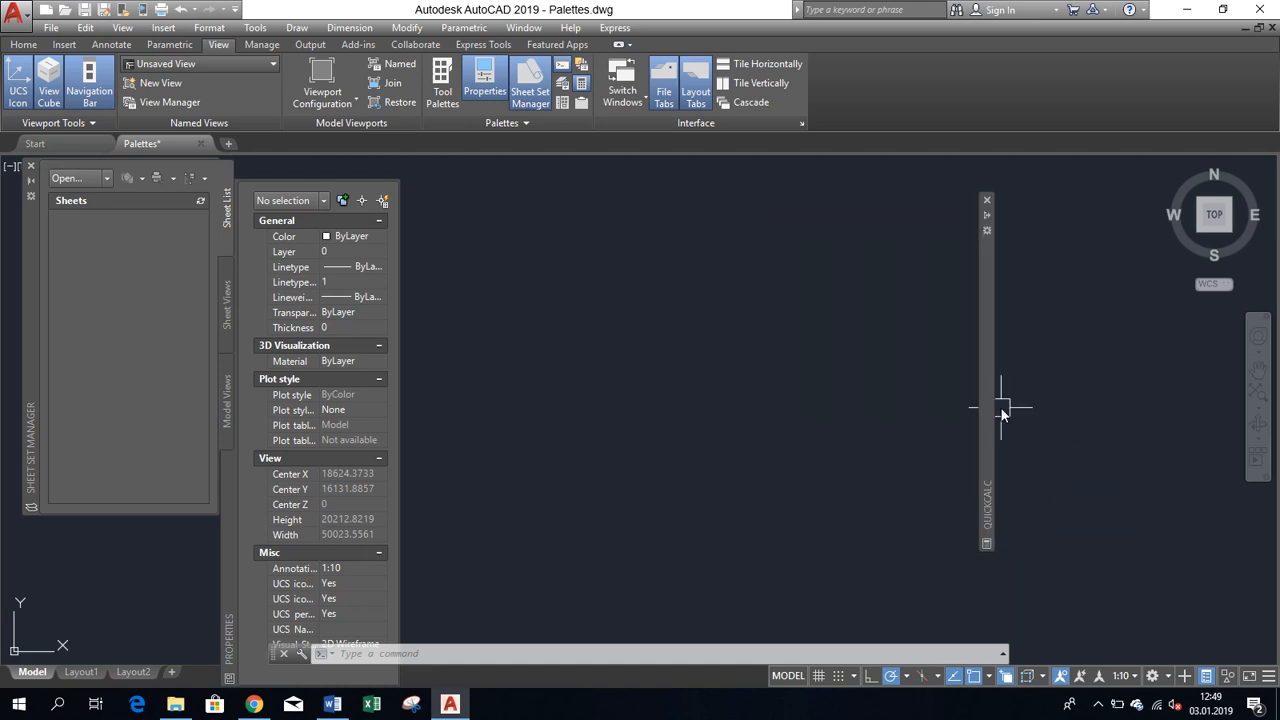
mouse_move(1128, 438)
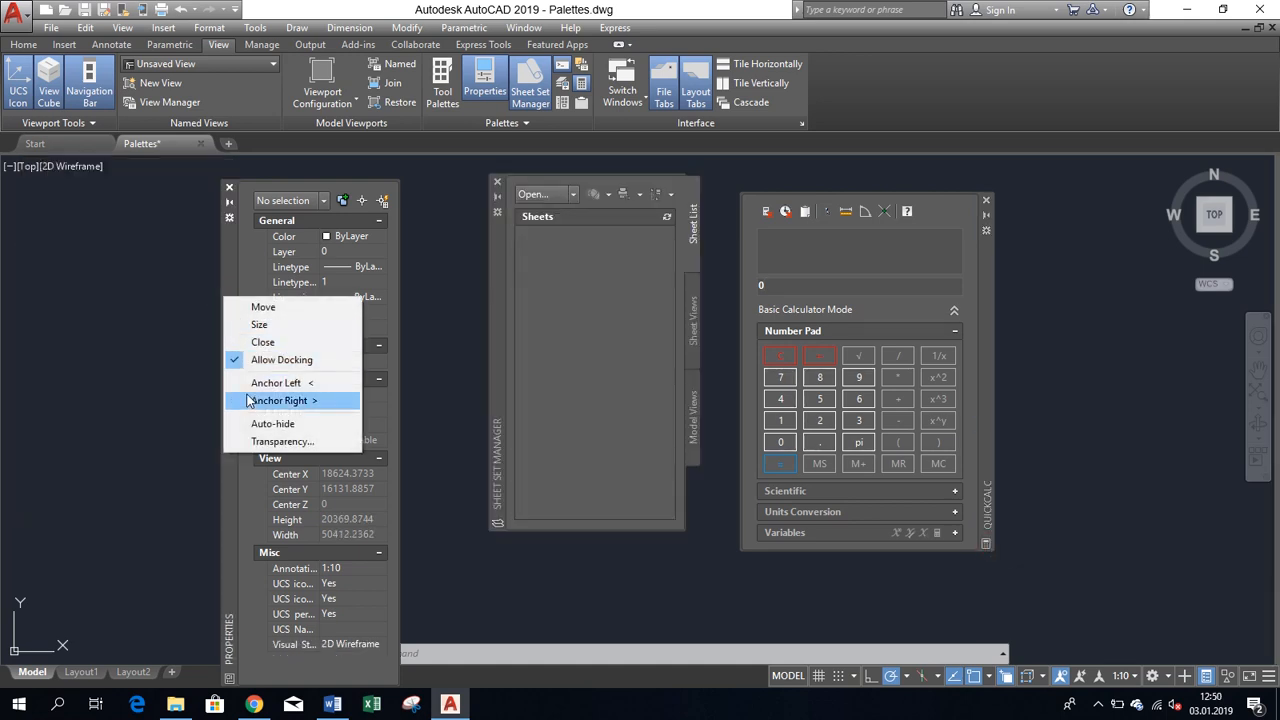
Anchor the Properties palette to the left edge and expand it
click(280, 400)
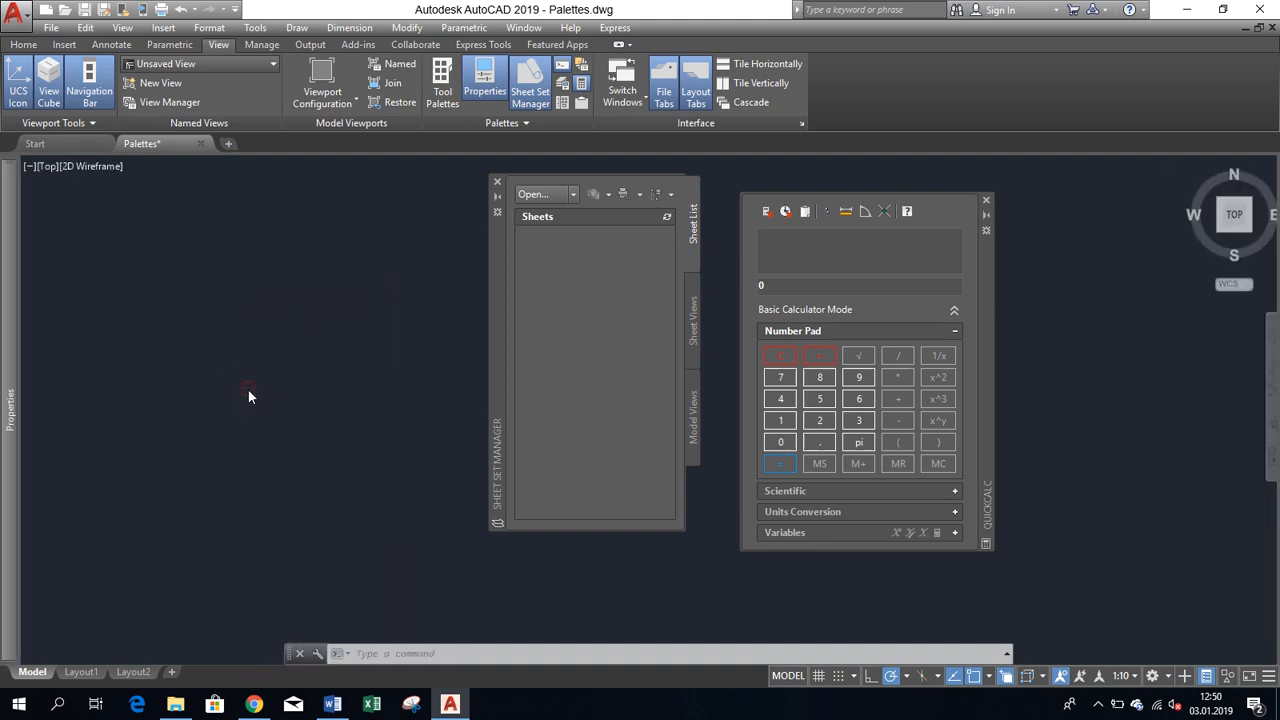
click(484, 82)
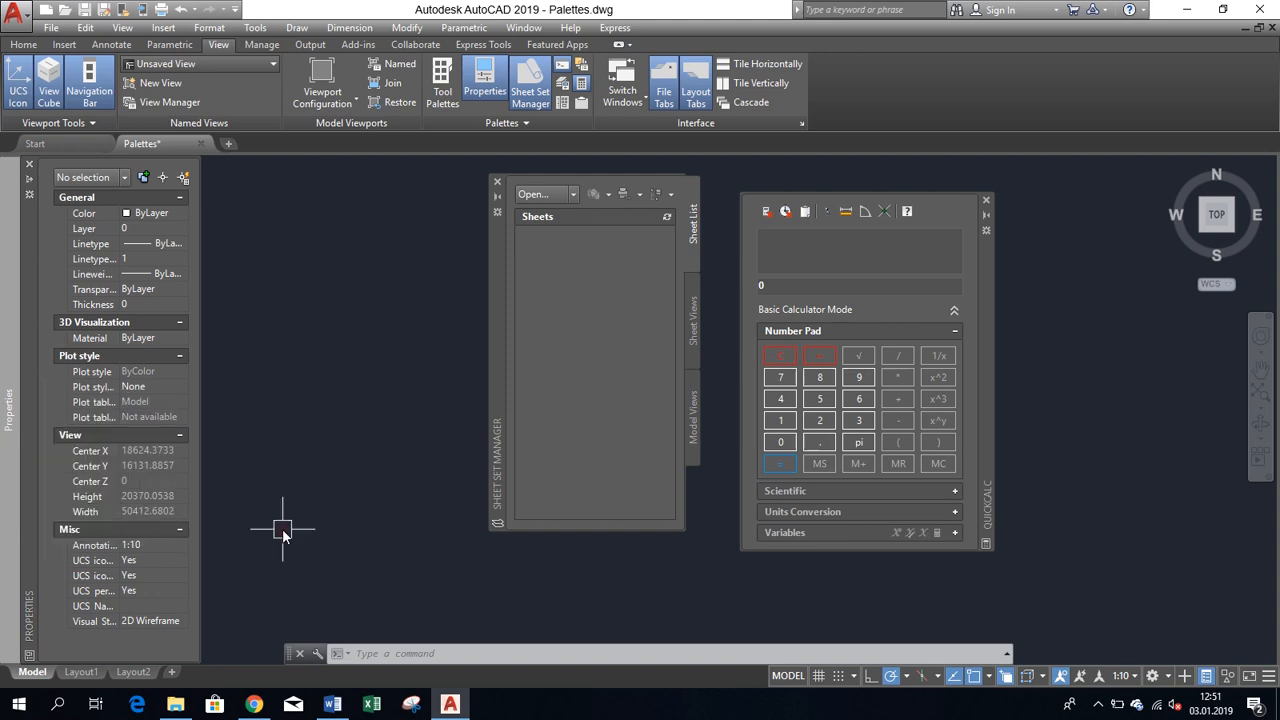
mouse_move(278, 515)
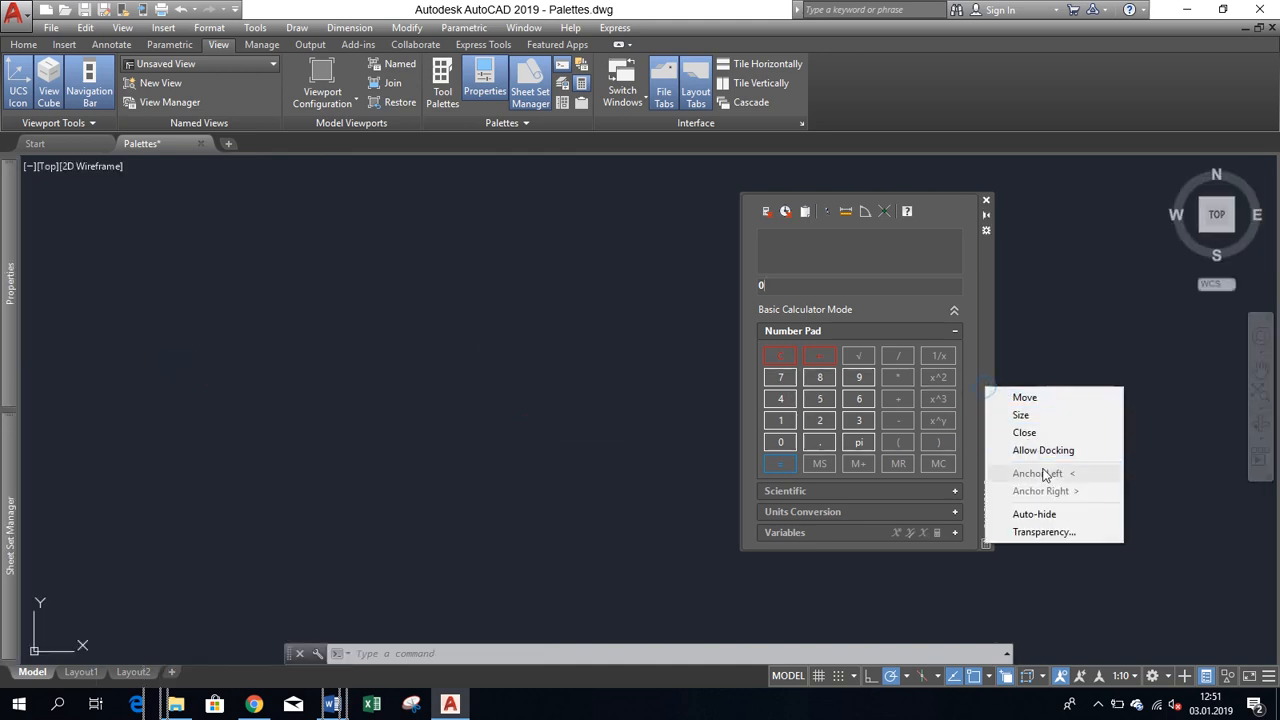
Re-enable Allow Docking for QuickCalc and dock it along the right side
click(1043, 450)
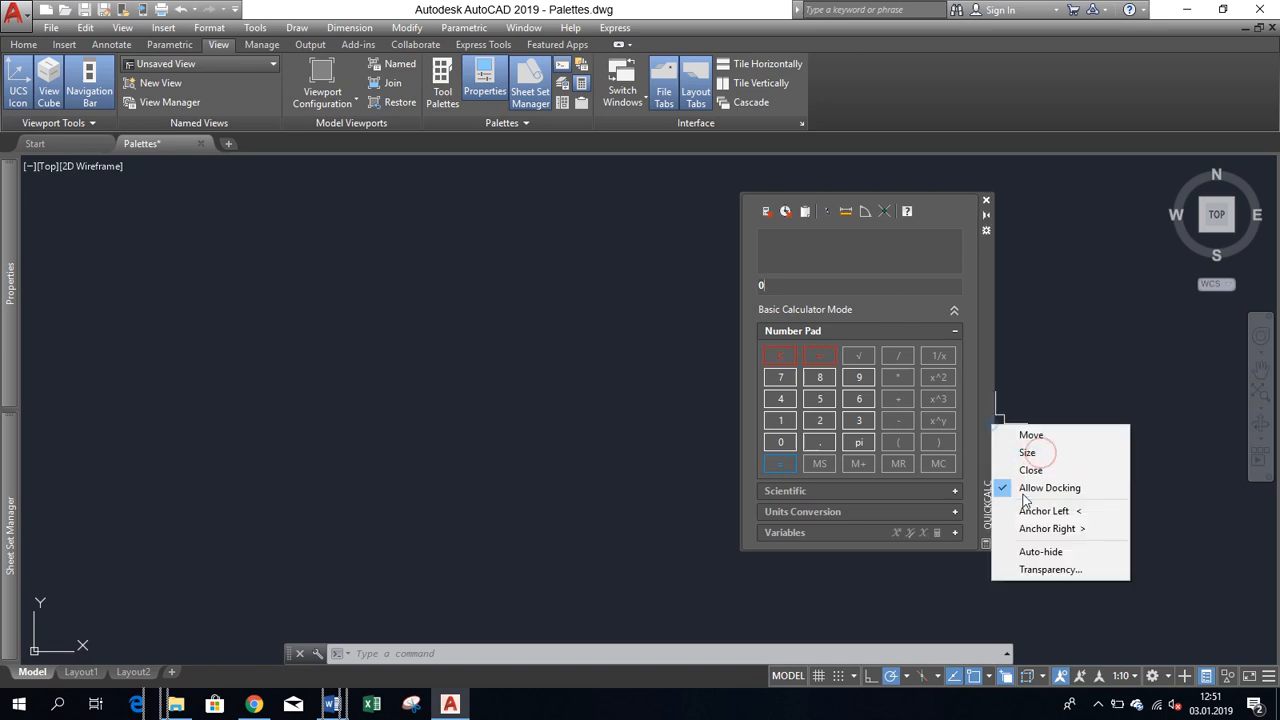
click(1047, 528)
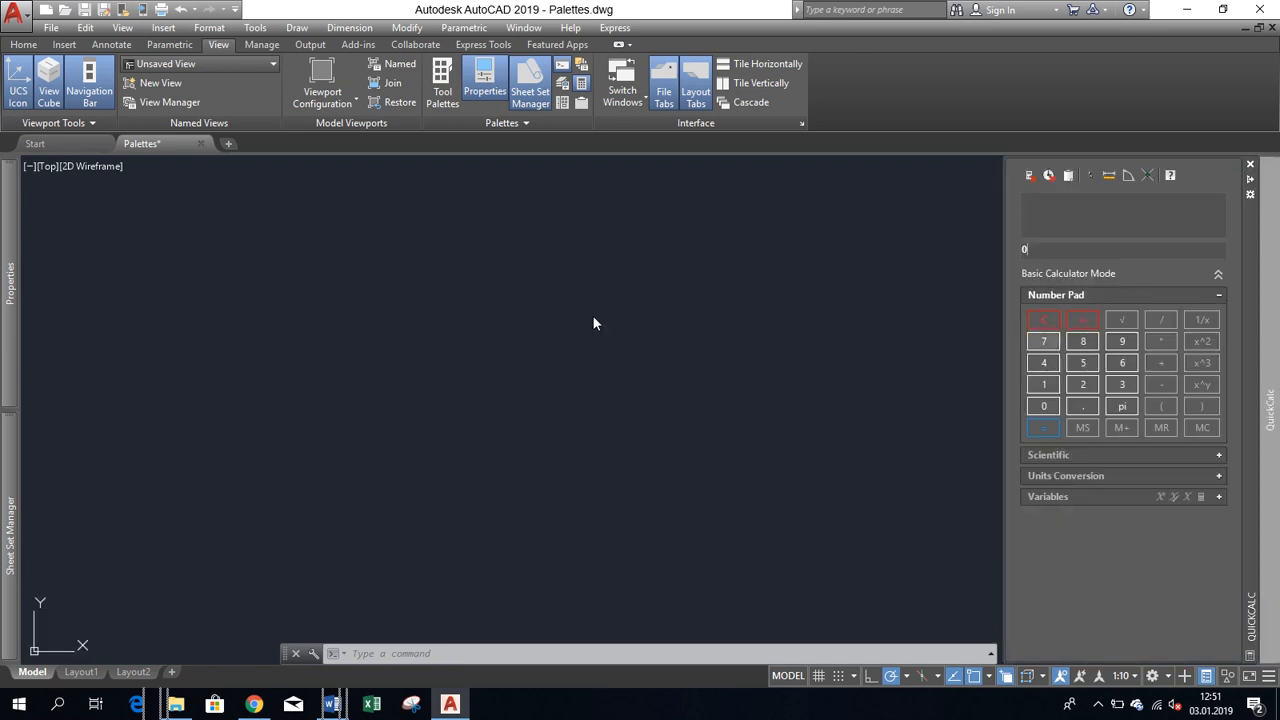